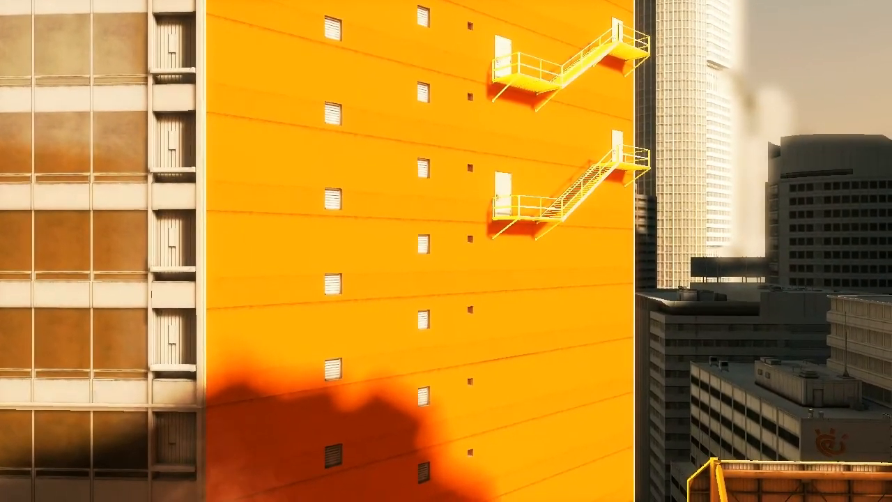
pyautogui.moveTo(446, 251)
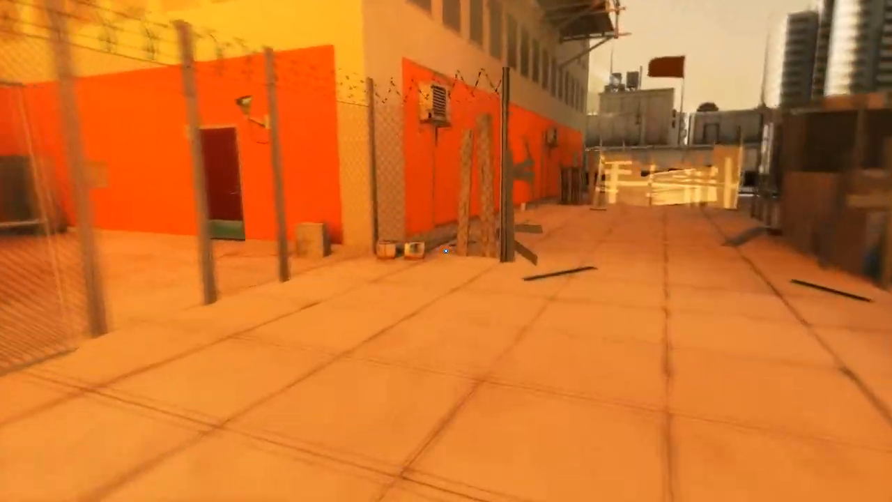
pyautogui.moveTo(446, 251)
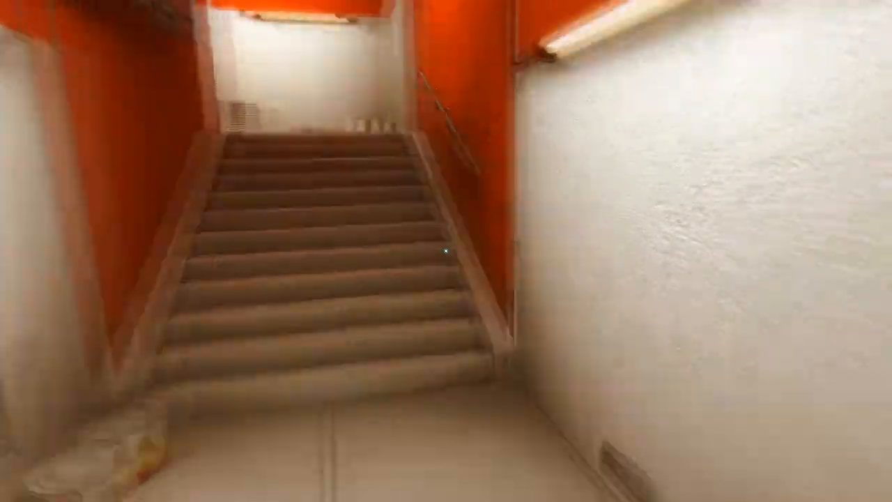
pyautogui.moveTo(446, 251)
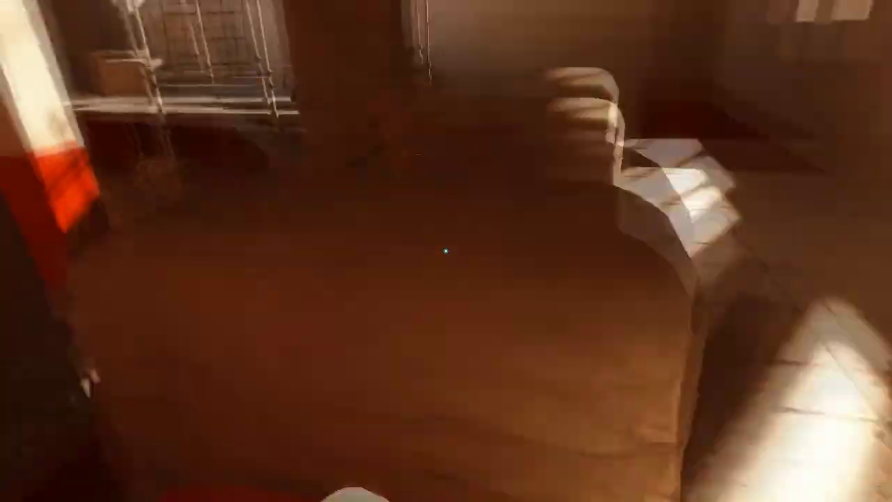
pyautogui.moveTo(446, 251)
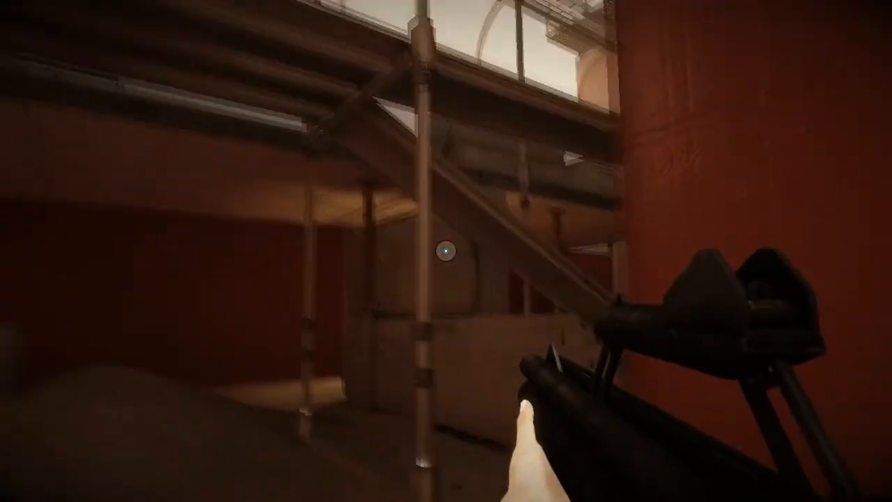
pyautogui.moveTo(446, 251)
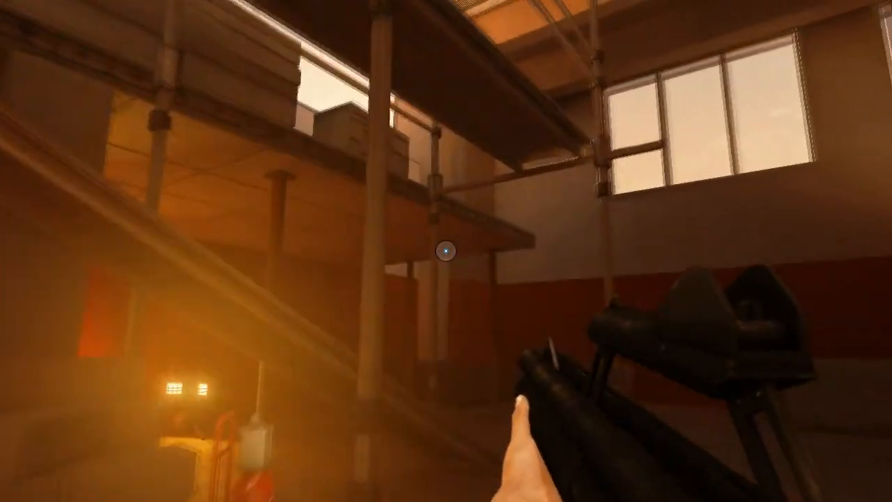
pyautogui.moveTo(446, 251)
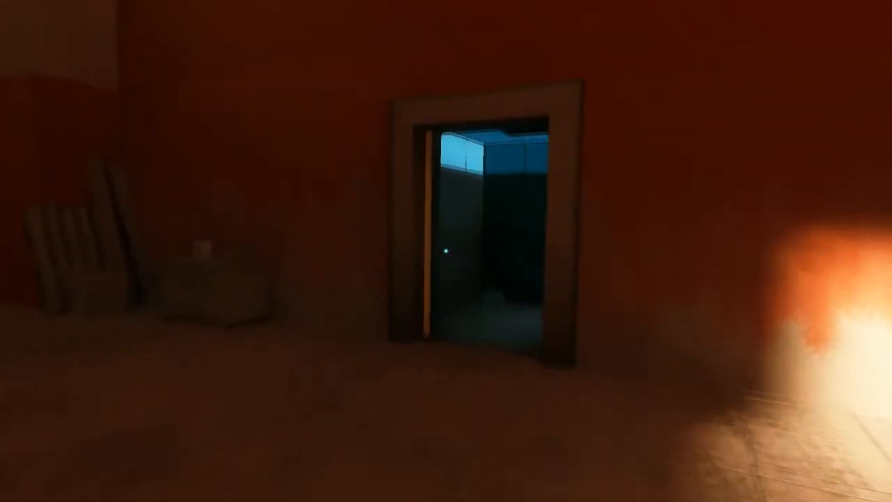
pyautogui.moveTo(446, 251)
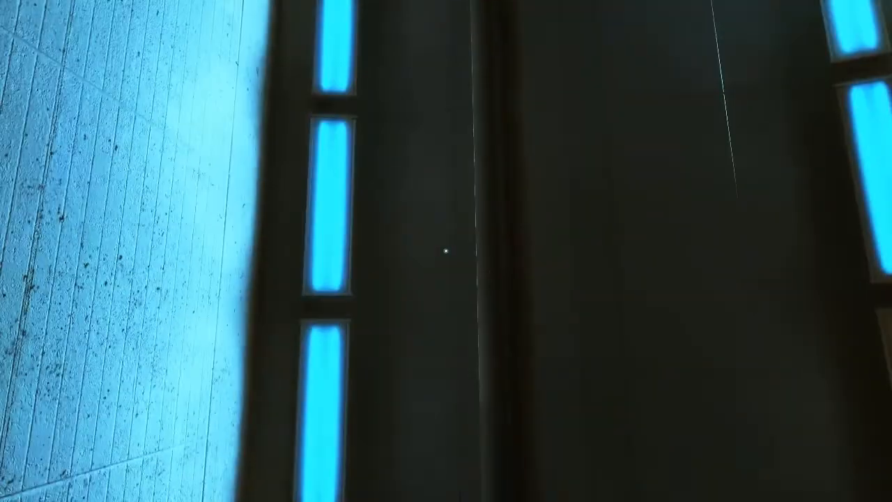
pyautogui.moveTo(443, 254)
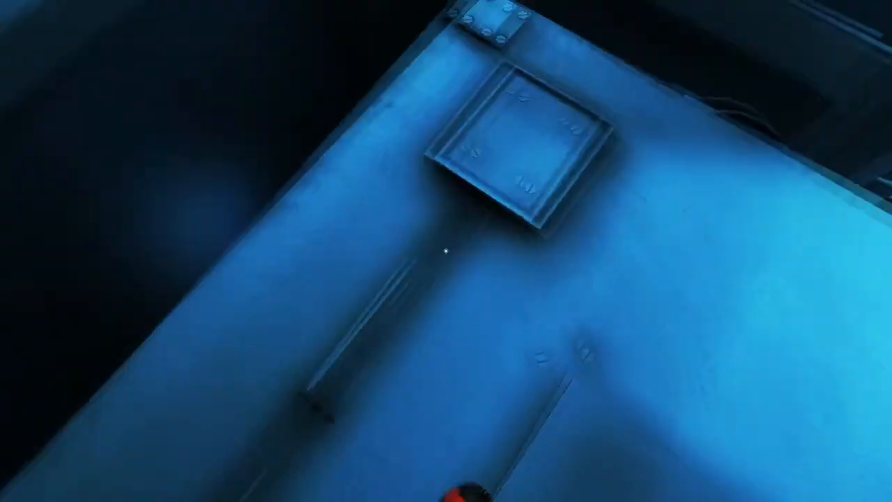
pyautogui.moveTo(446, 251)
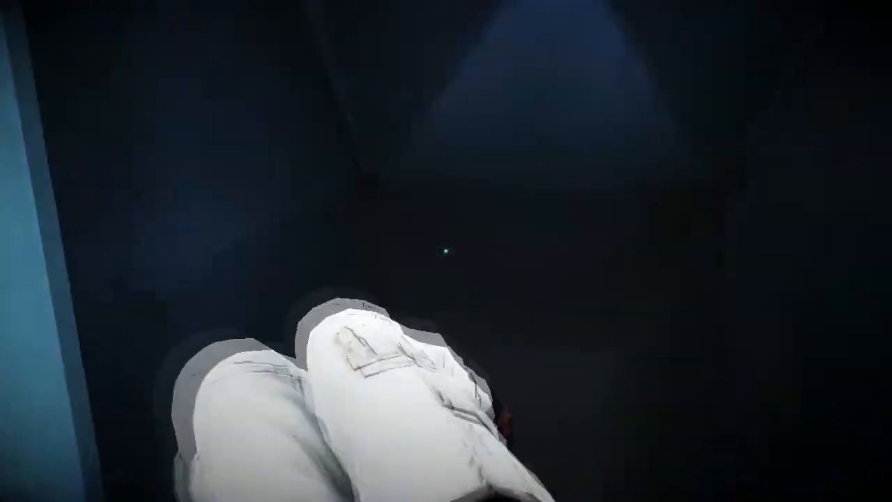
pyautogui.moveTo(446, 251)
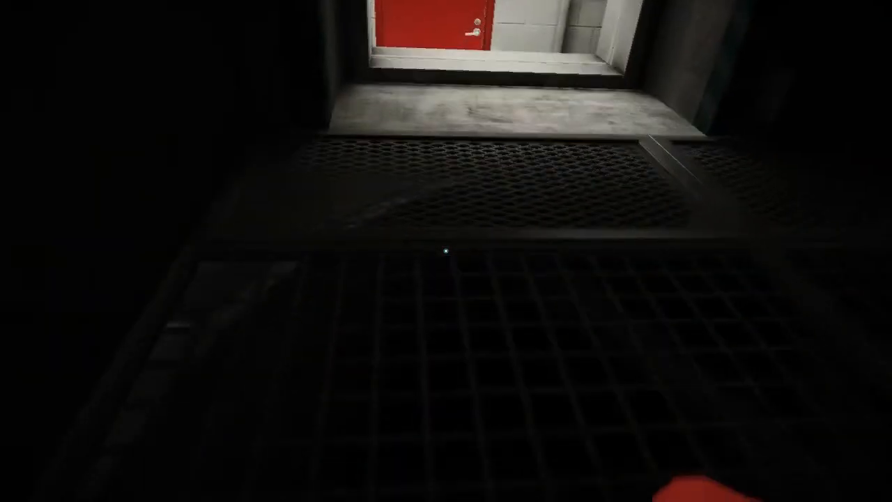